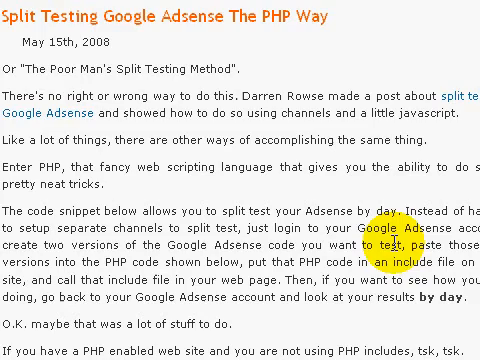
pyautogui.scroll(-3)
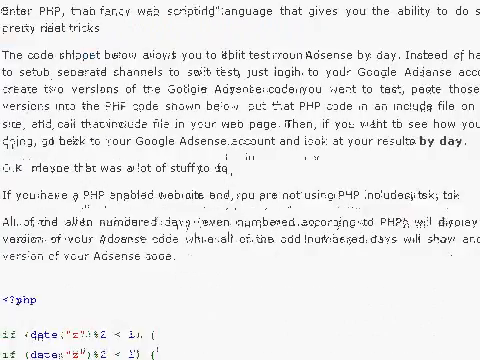
pyautogui.scroll(-3)
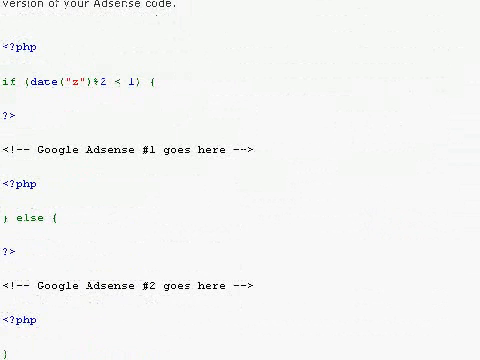
pyautogui.scroll(-3)
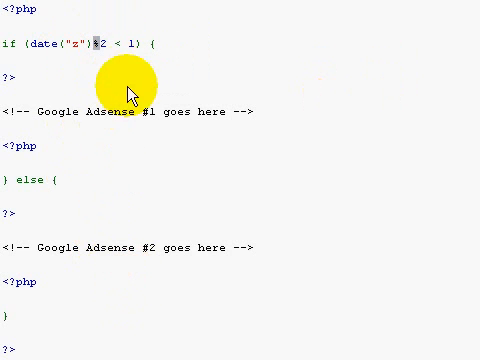
pyautogui.moveTo(140, 66)
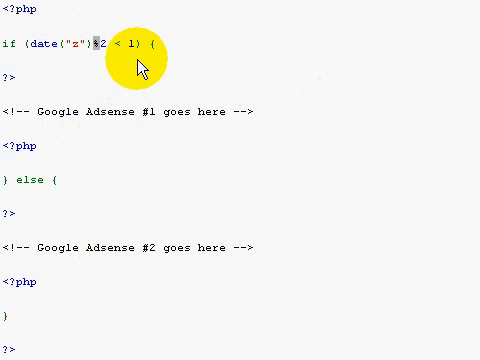